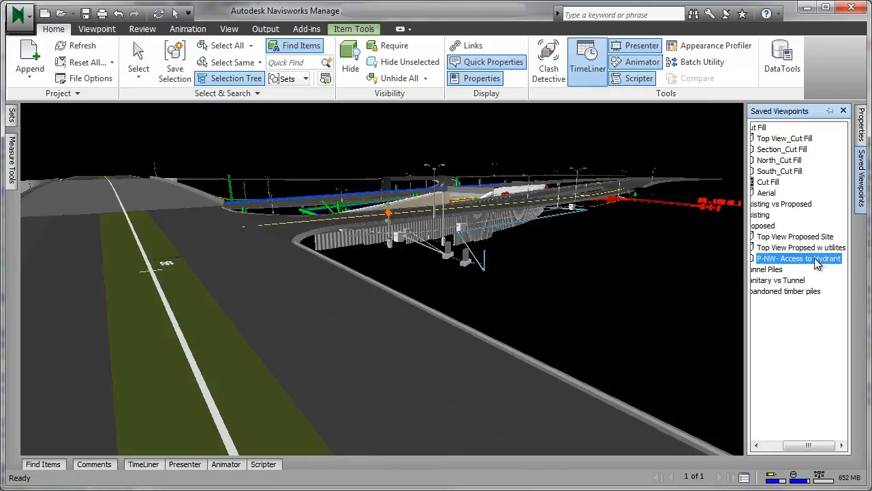
# - Restore the saved hydrant access viewpoint and move to the clash checking tool
pyautogui.doubleClick(797, 257)
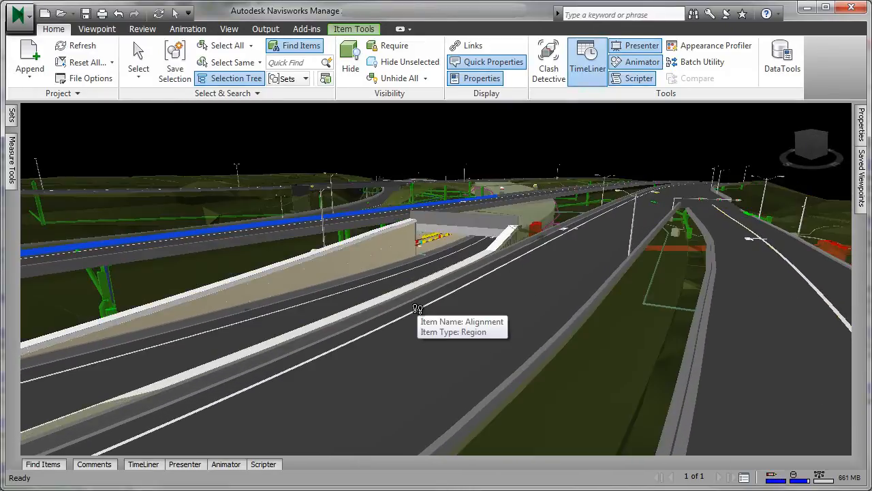
pyautogui.click(229, 28)
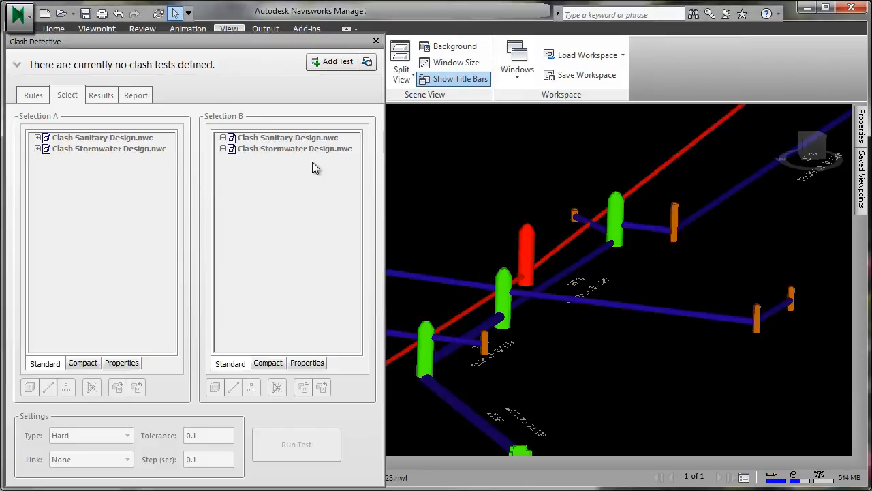
pyautogui.moveTo(338, 61)
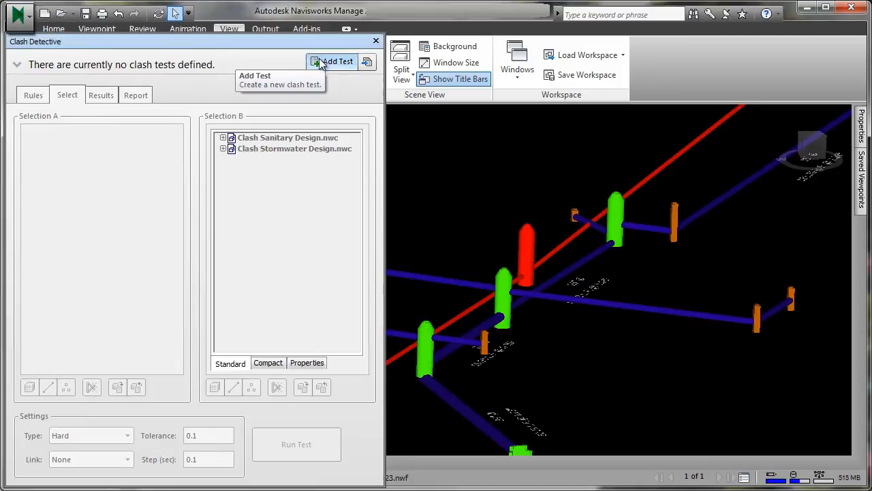
# - Add a new test with Clash Sanitary Design.nwc as Selection A and Clash Stormwater Design.nwc as Selection B
pyautogui.click(337, 62)
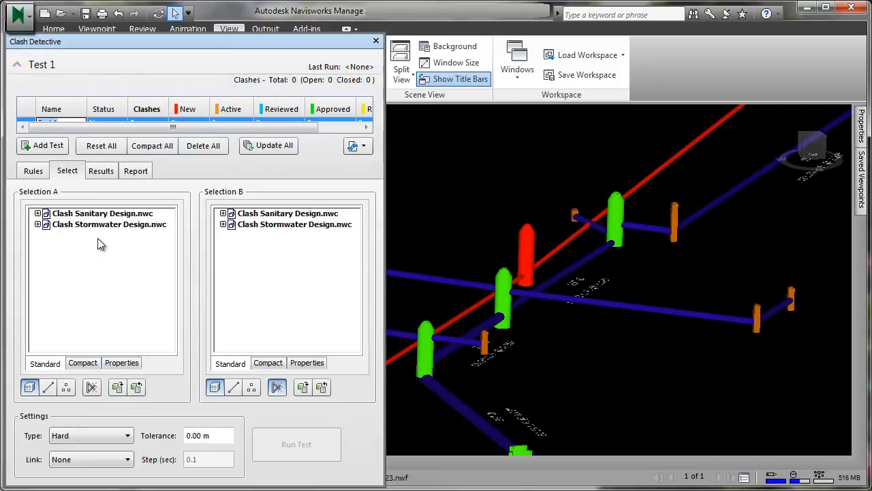
pyautogui.click(102, 213)
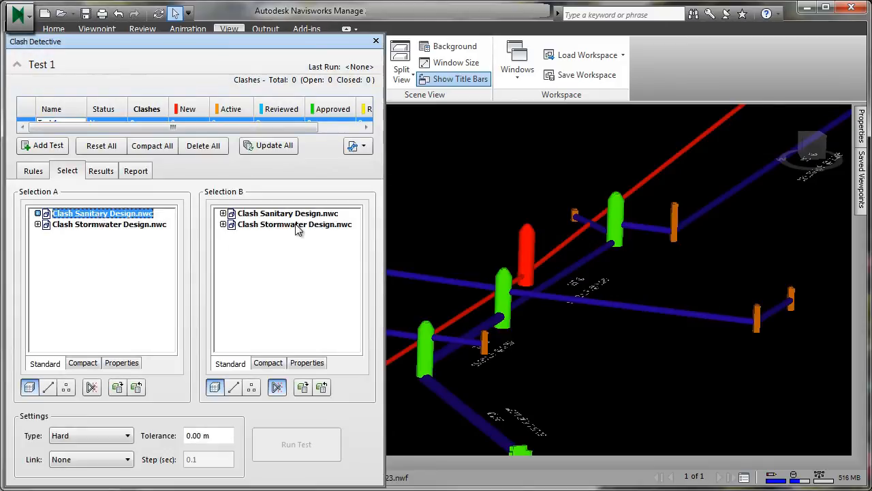
pyautogui.click(295, 223)
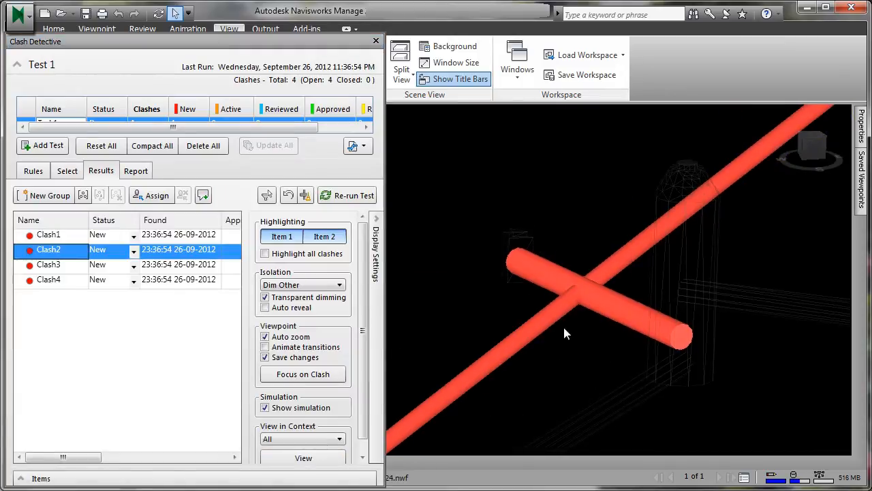
# - Show Clash2 without transparent dimming and select the clashing stormwater pipe
pyautogui.click(264, 297)
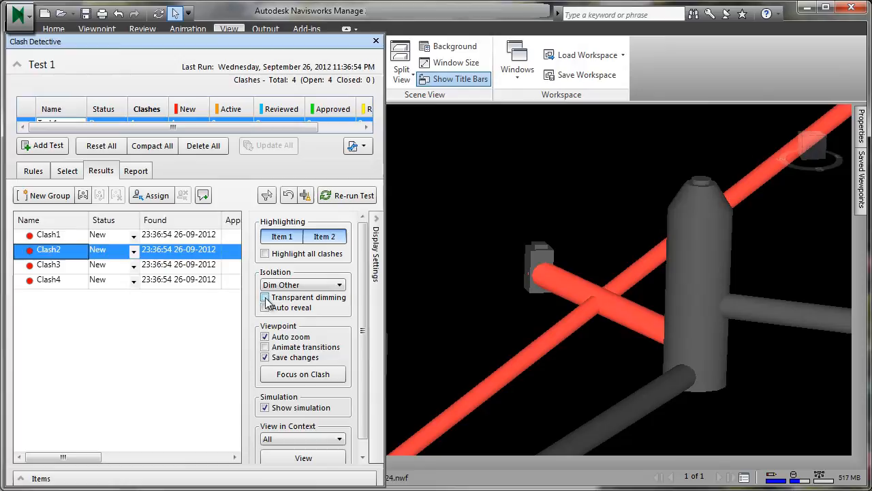
pyautogui.click(264, 297)
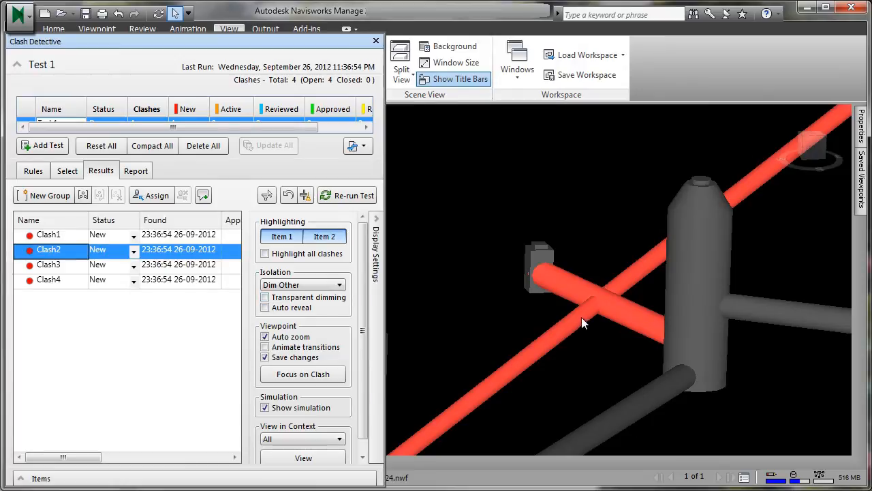
pyautogui.click(600, 303)
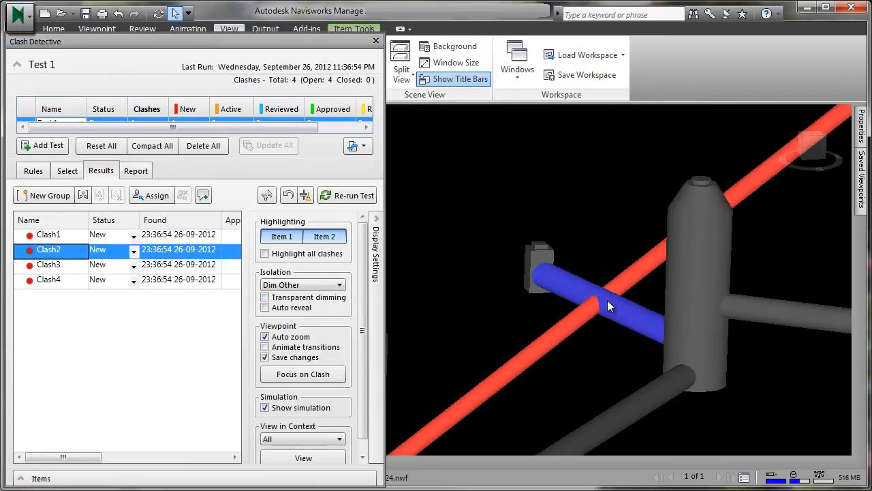
# - Send the selected pipe to Civil 3D via SwitchBack, then orbit the crossing to check it
pyautogui.rightClick(608, 305)
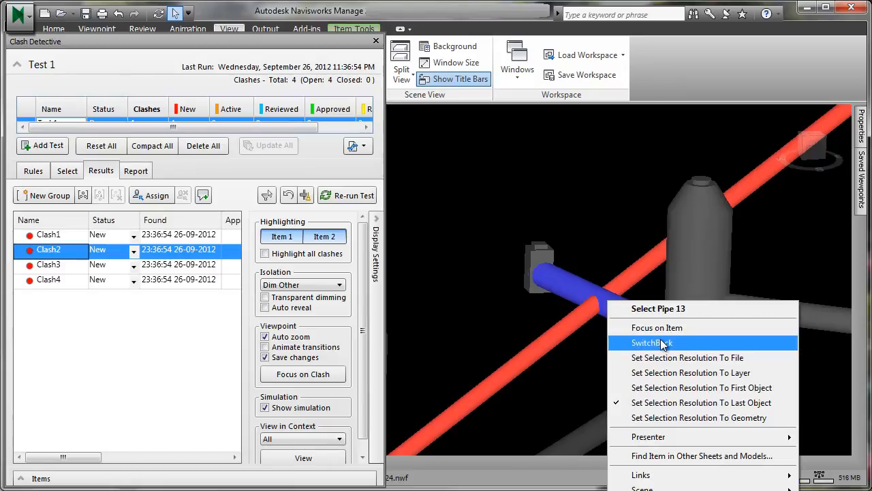
pyautogui.click(651, 342)
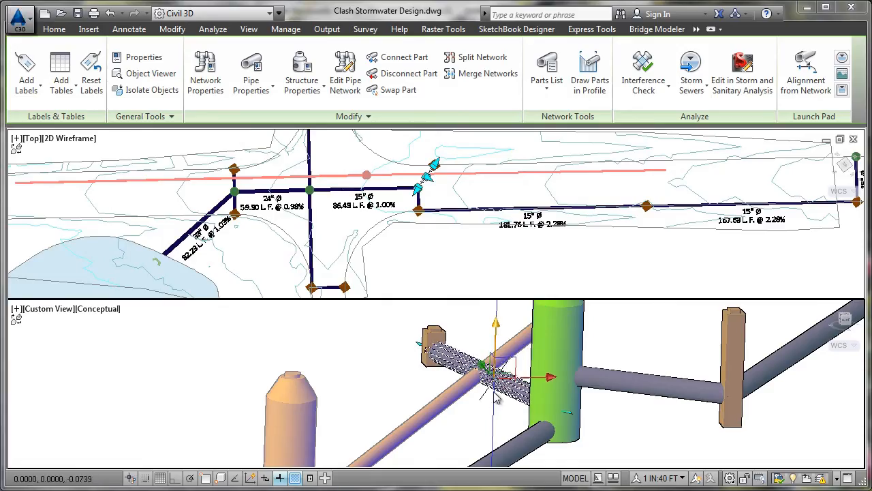
pyautogui.click(248, 29)
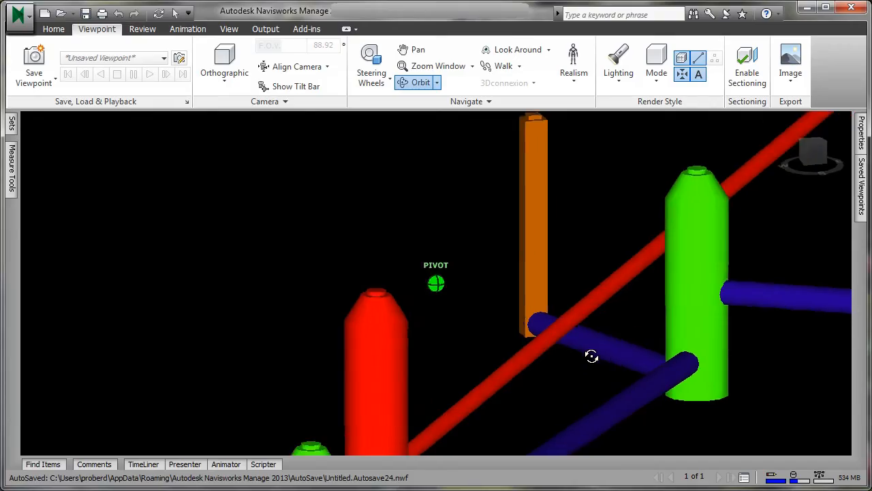
pyautogui.moveTo(591, 355); pyautogui.dragTo(579, 333)
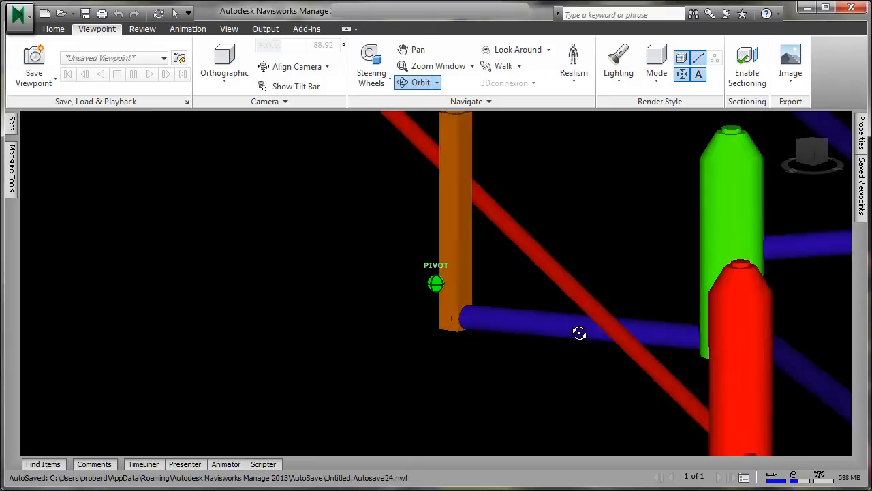